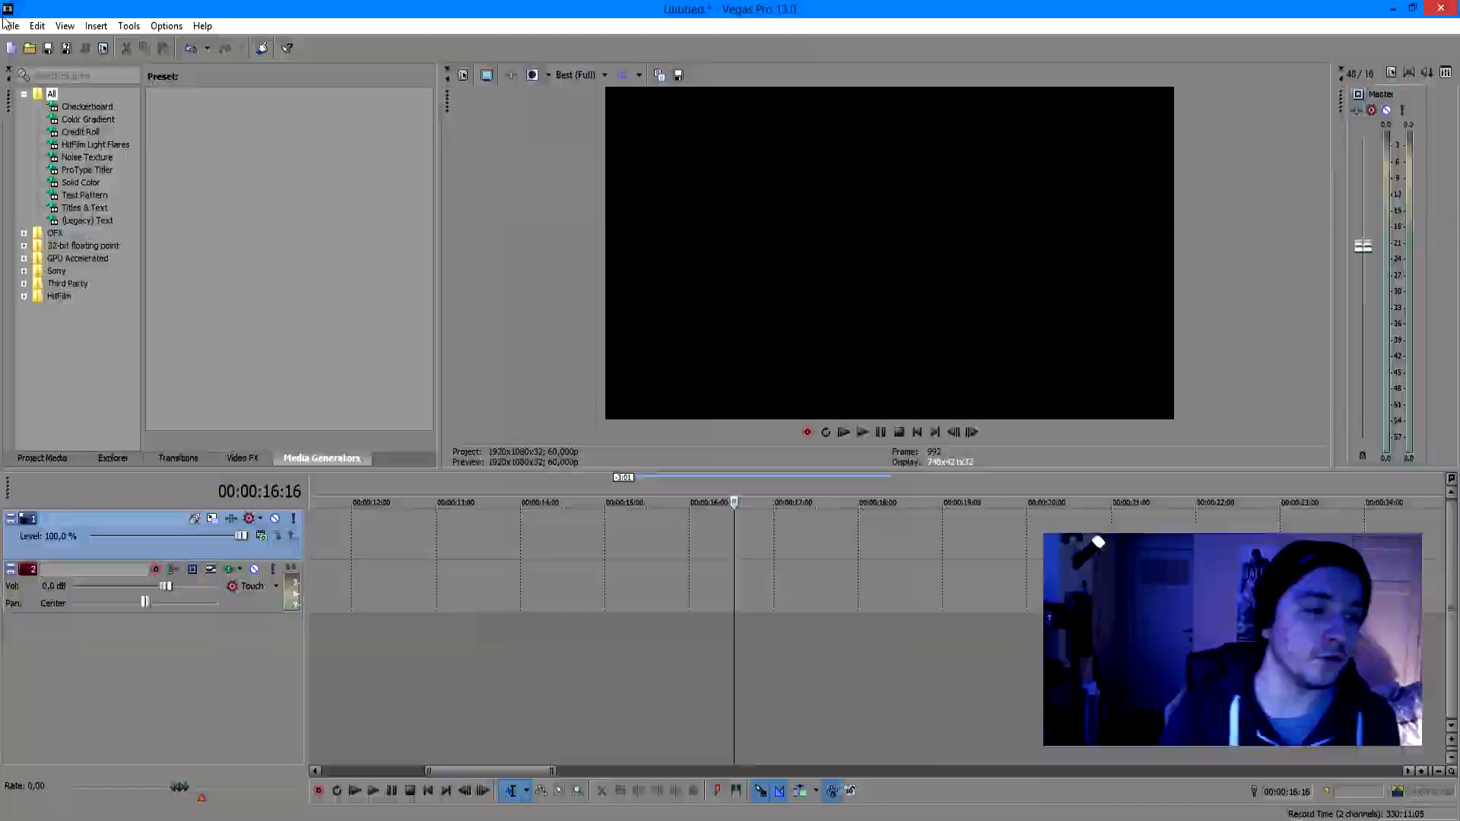
Import Branding Intro #1.mp4 from the Intro branding folder on external drive F: via Import Media
left_click(10, 25)
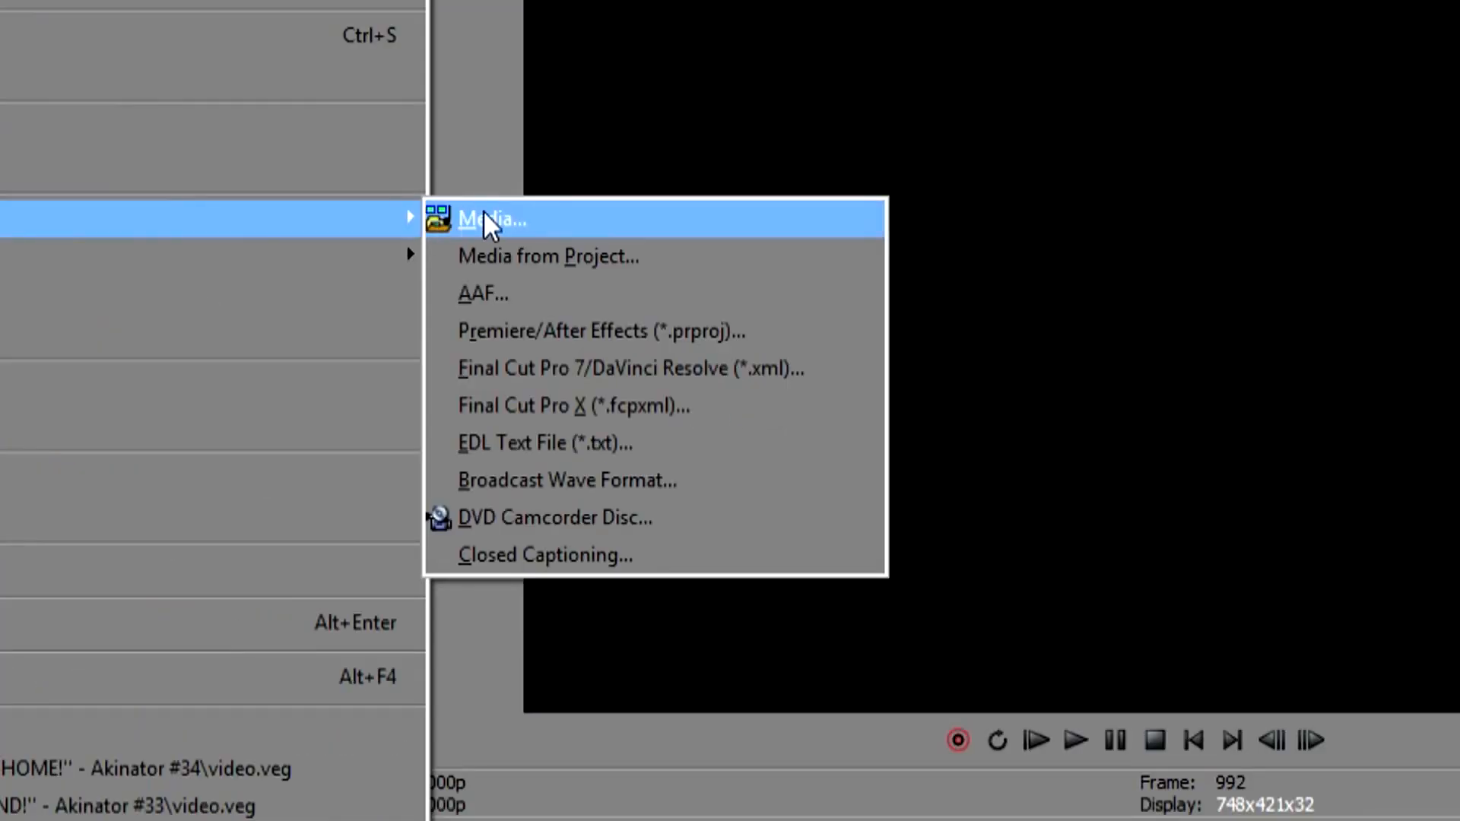
left_click(493, 219)
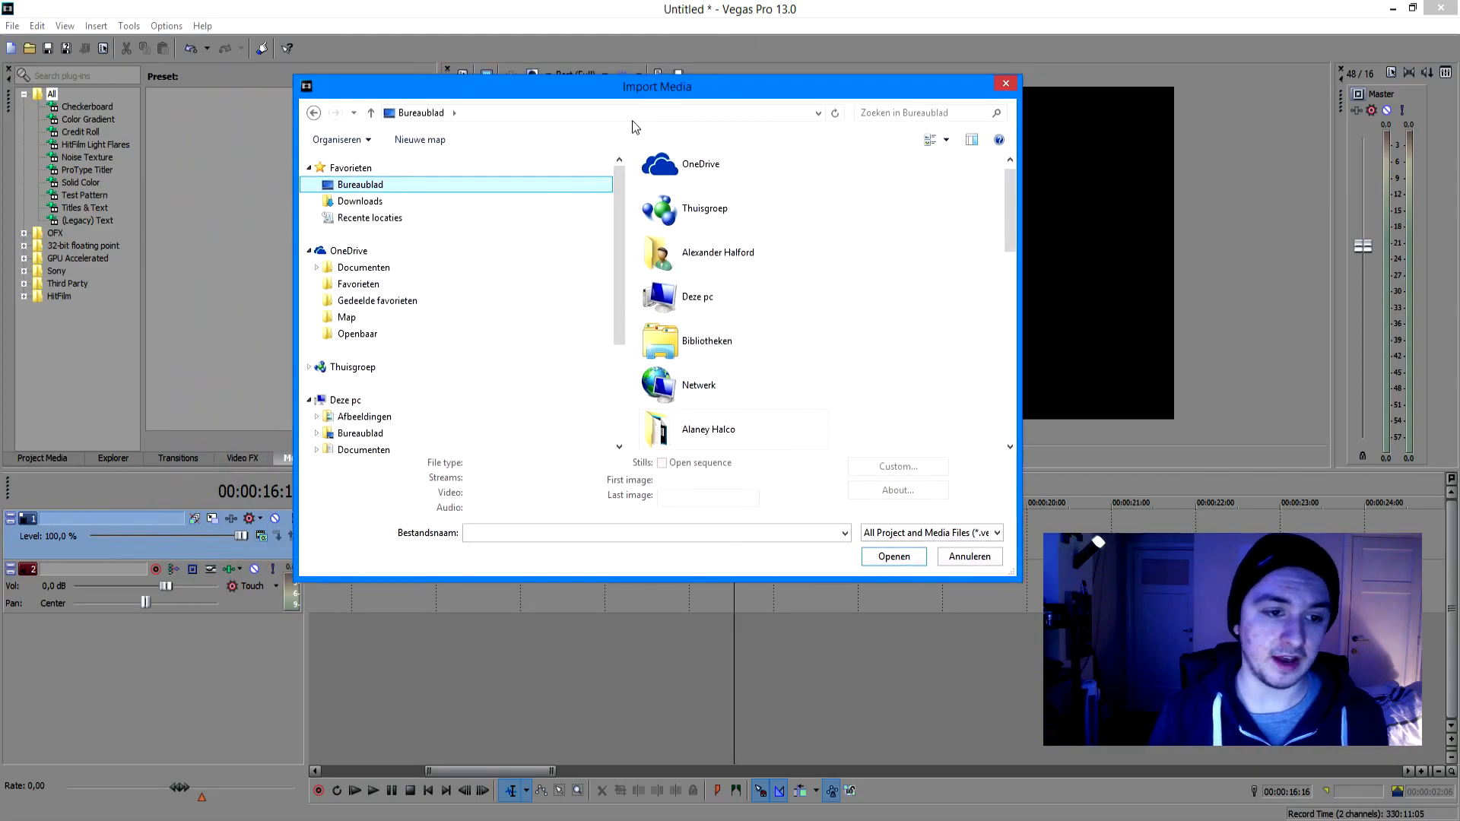
left_click(345, 399)
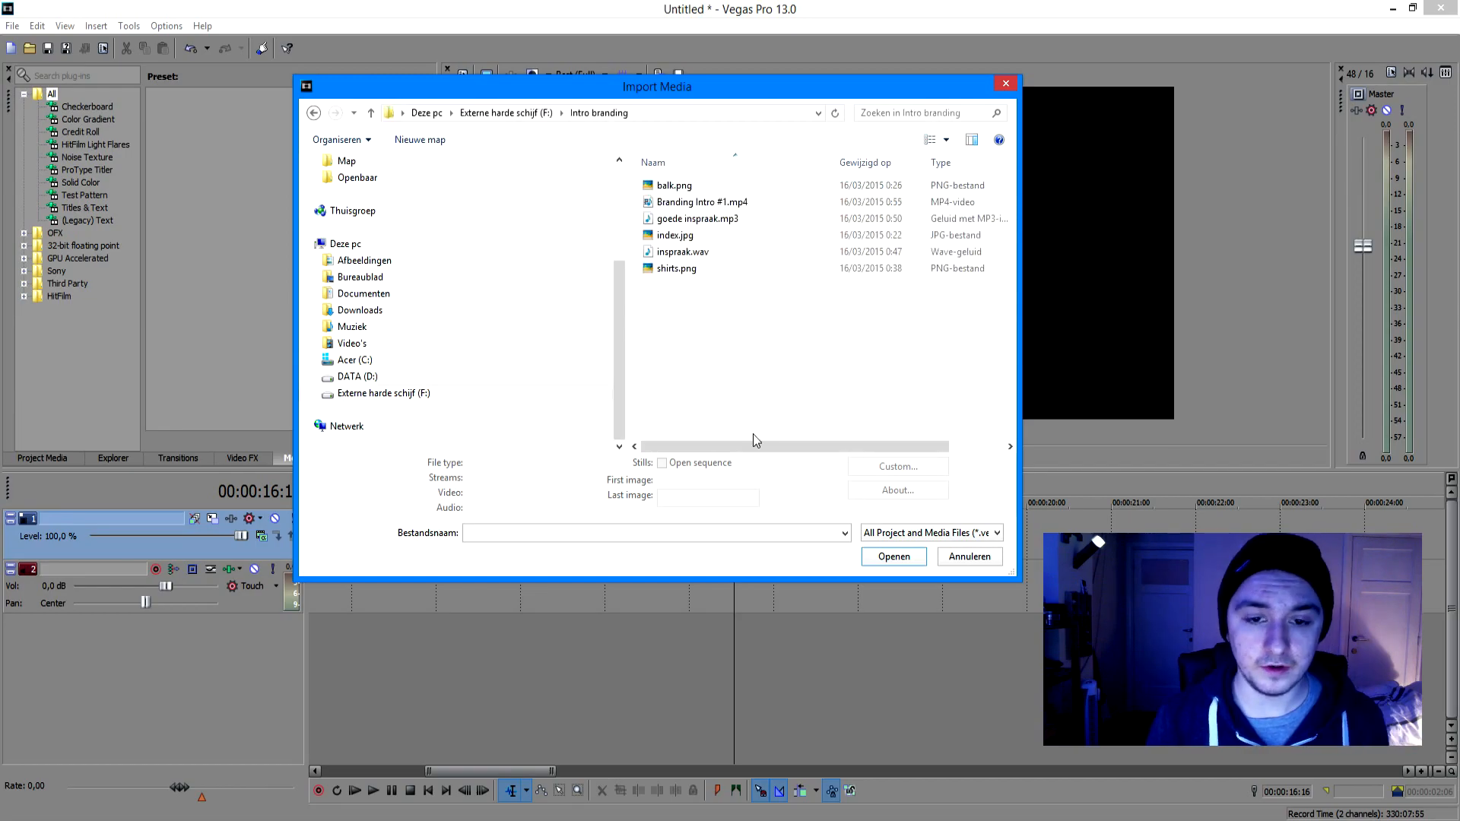
left_click(702, 203)
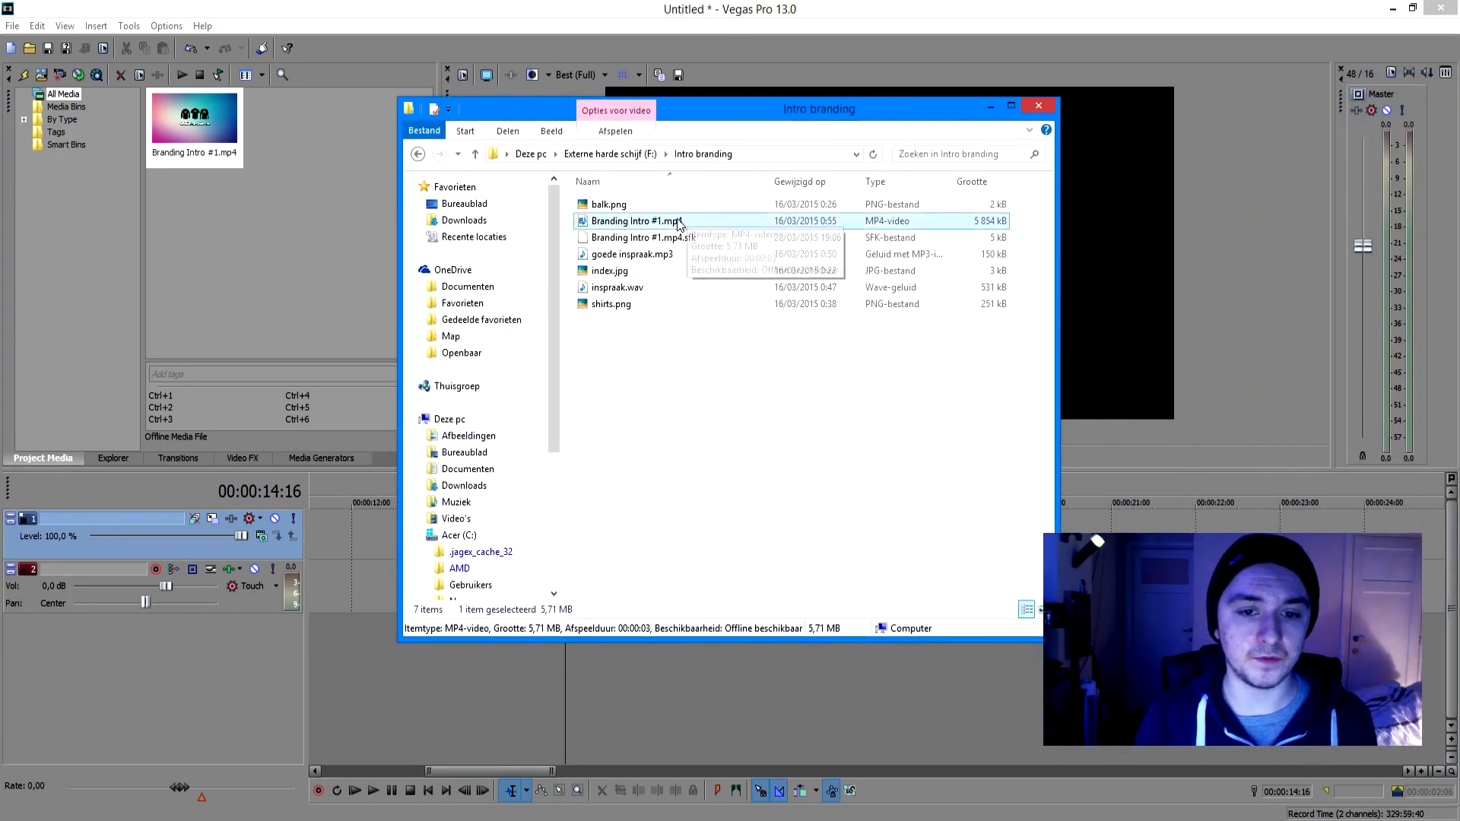
mouse_move(683, 320)
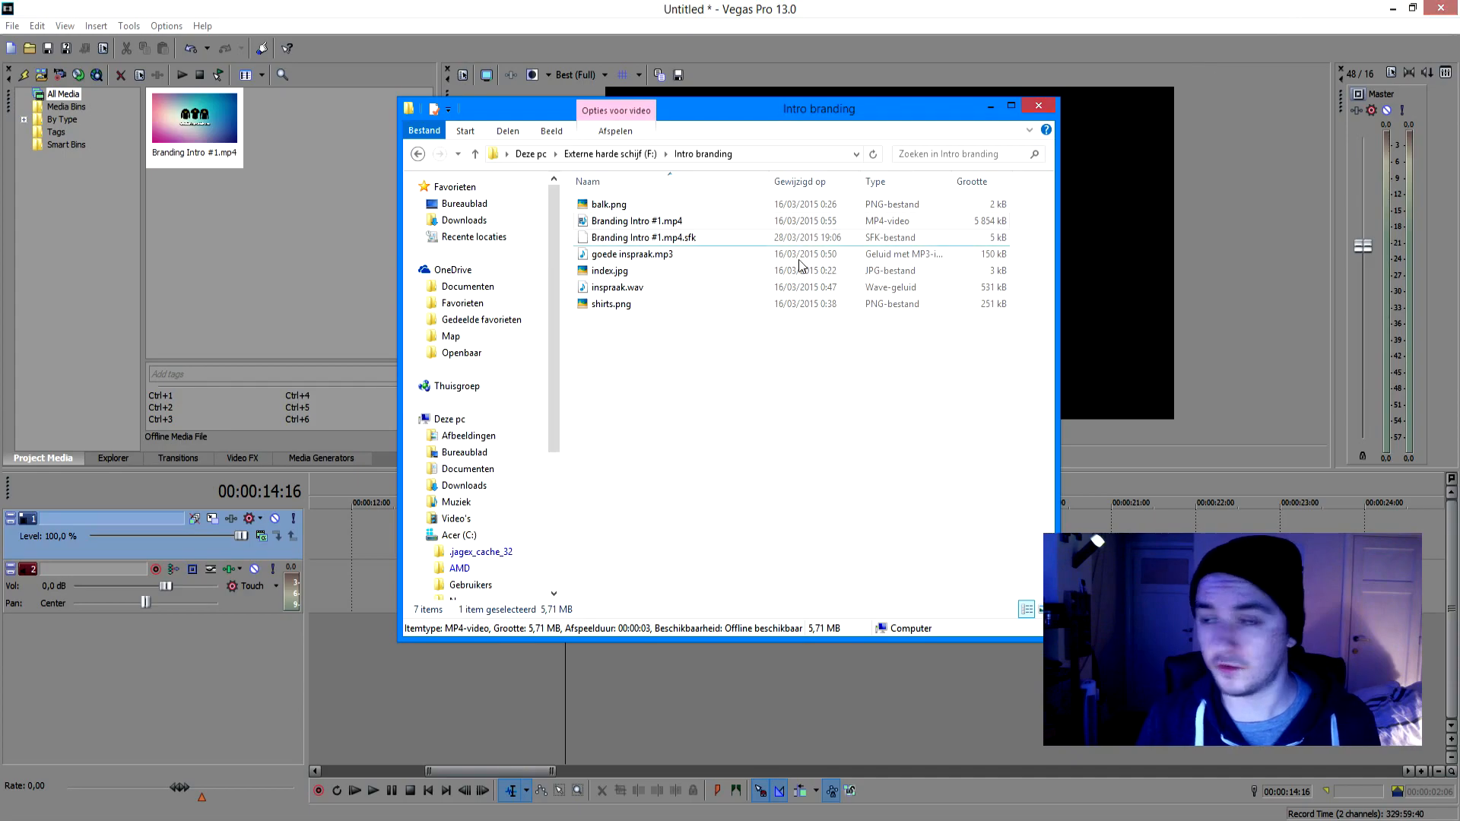
Open Branding Intro #1.mp4 in Vegas Pro through its right-click Openen met menu
right_click(636, 221)
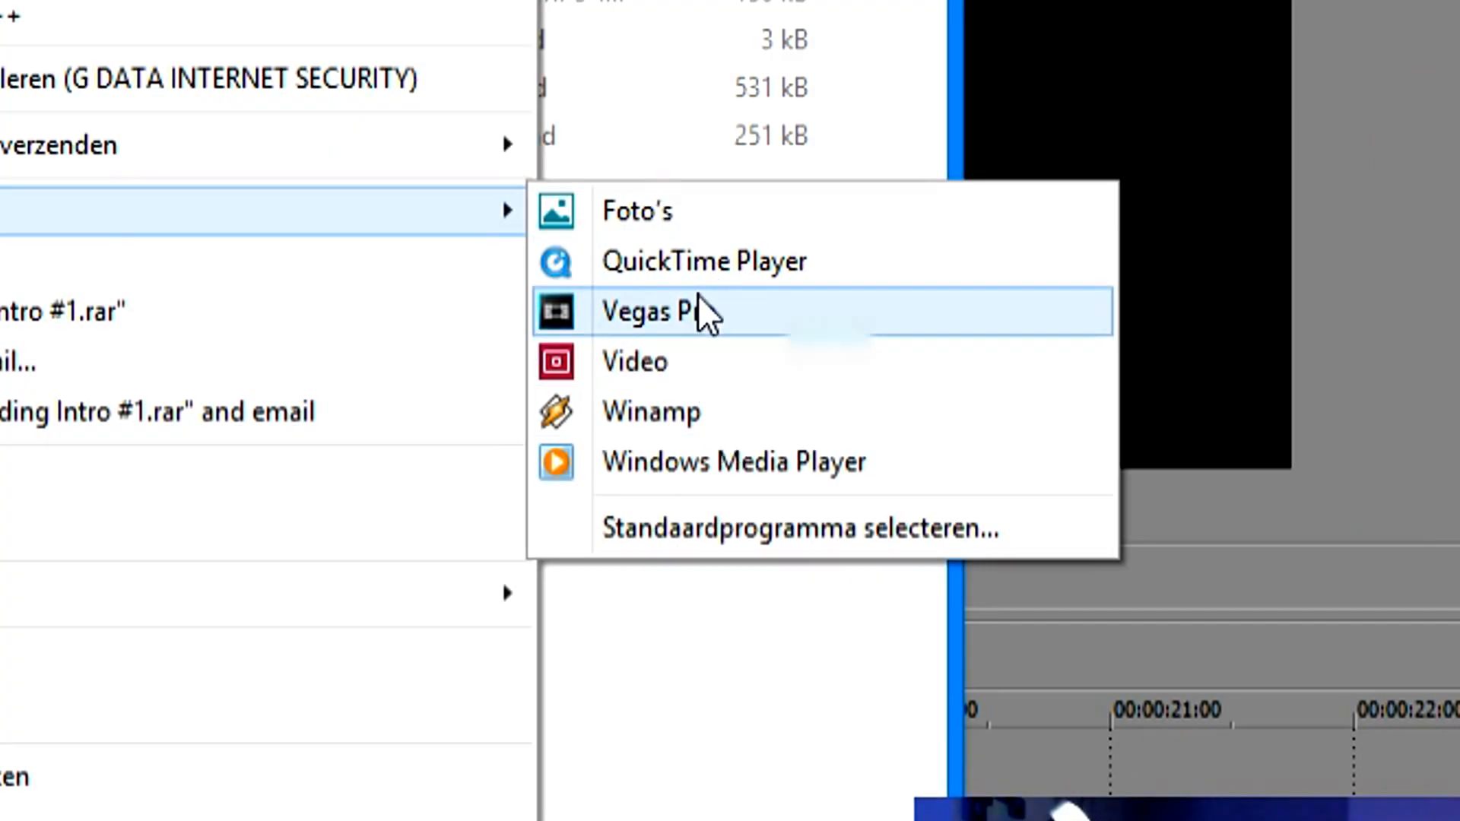
left_click(671, 312)
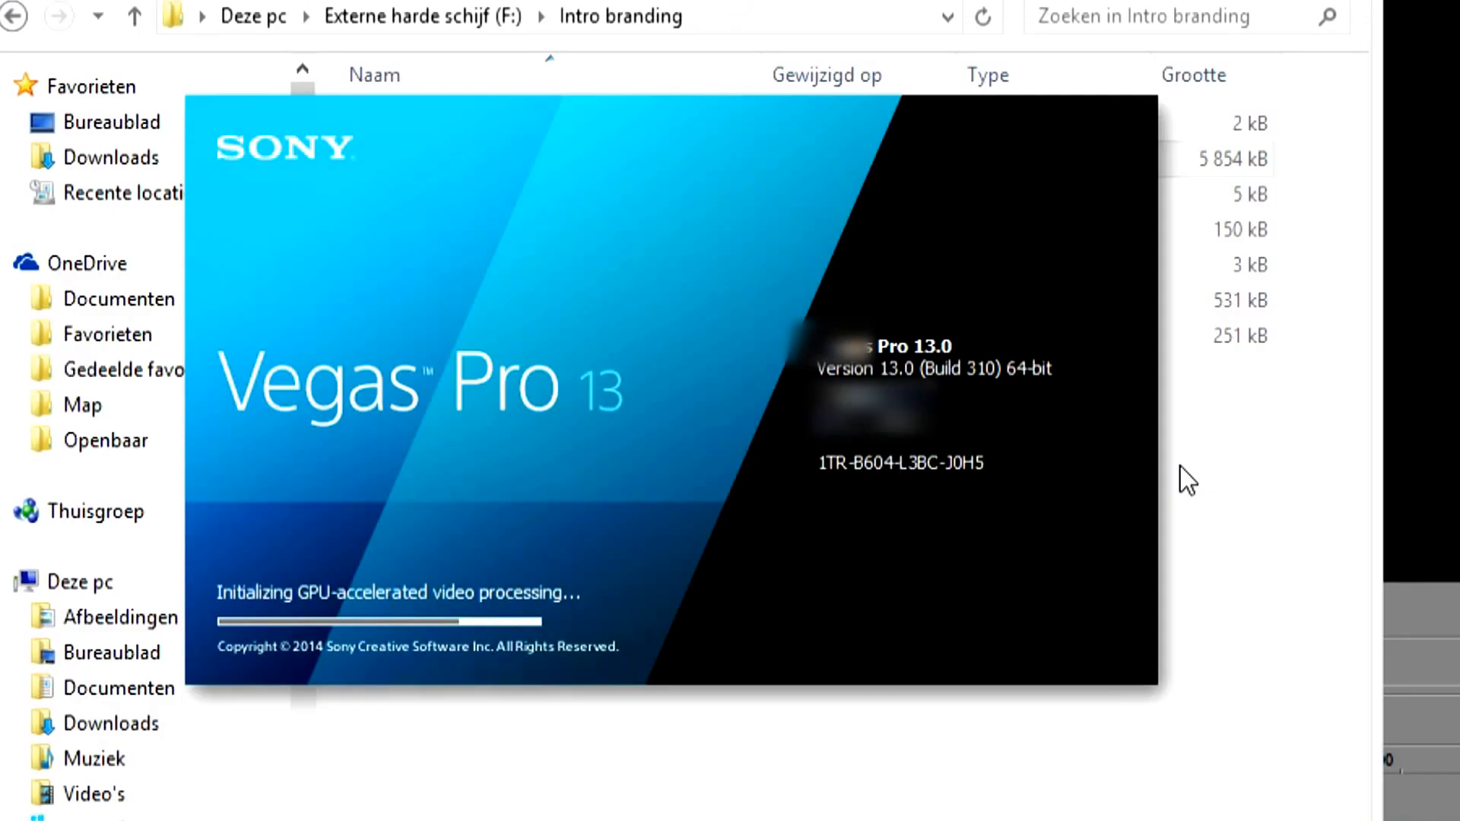